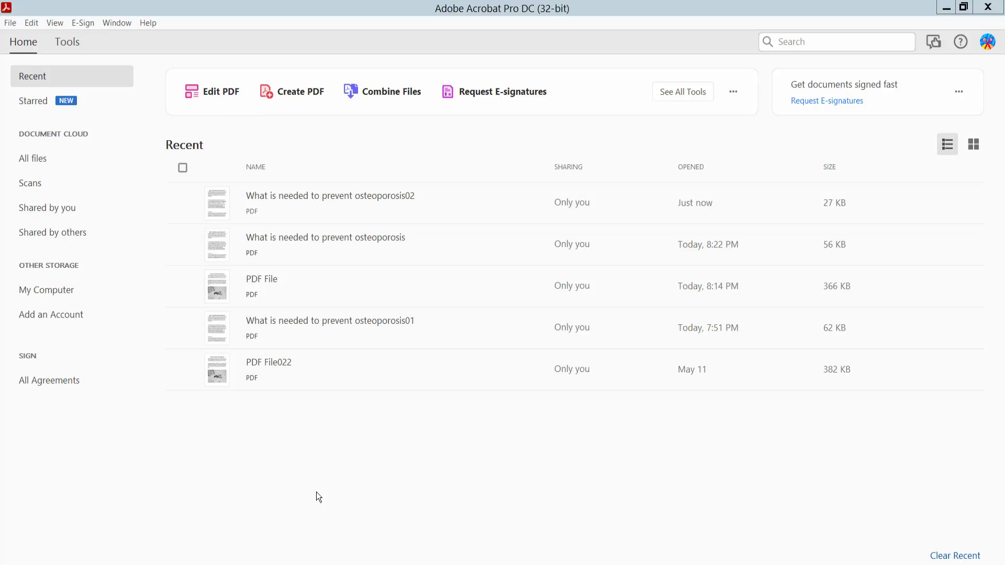
pyautogui.moveTo(338, 290)
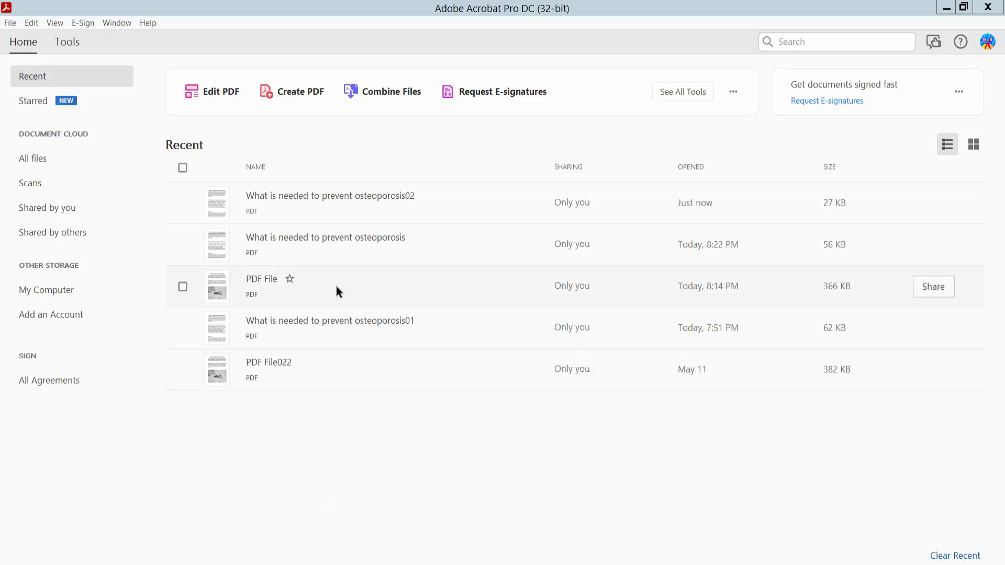
# Step: Open the osteoporosis PDF from recent files, fit the page and enter Edit PDF mode
pyautogui.doubleClick(325, 237)
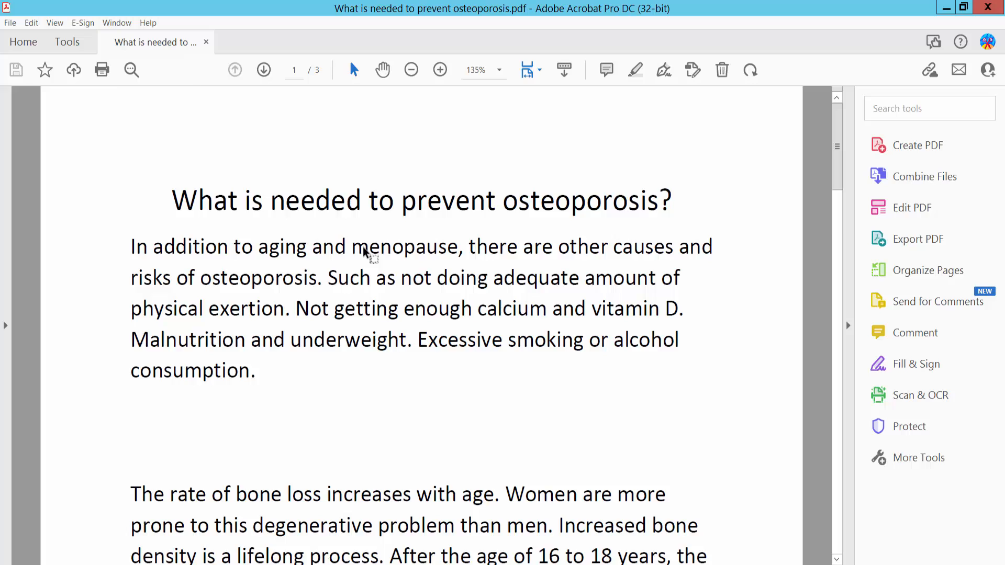
pyautogui.click(411, 69)
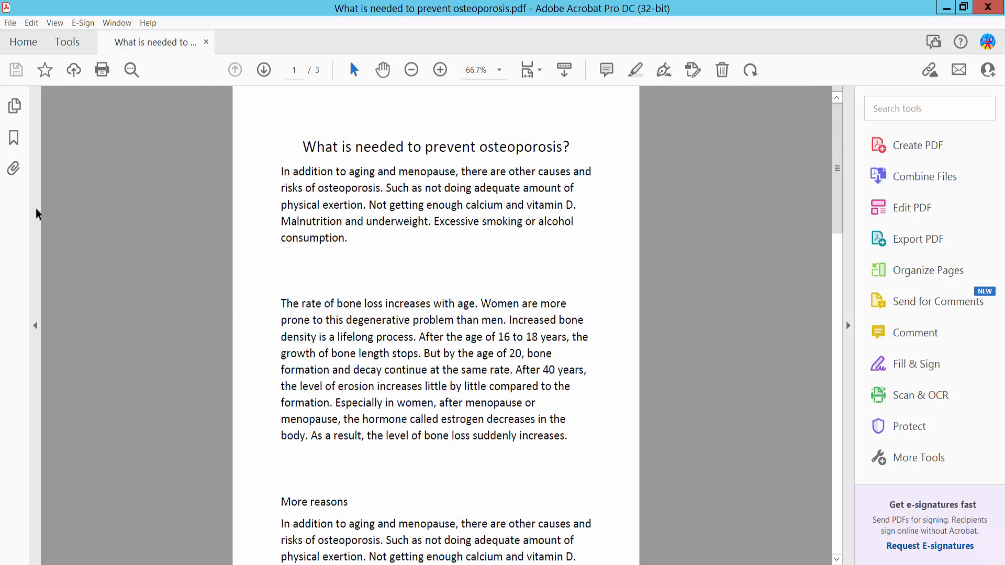
pyautogui.click(67, 42)
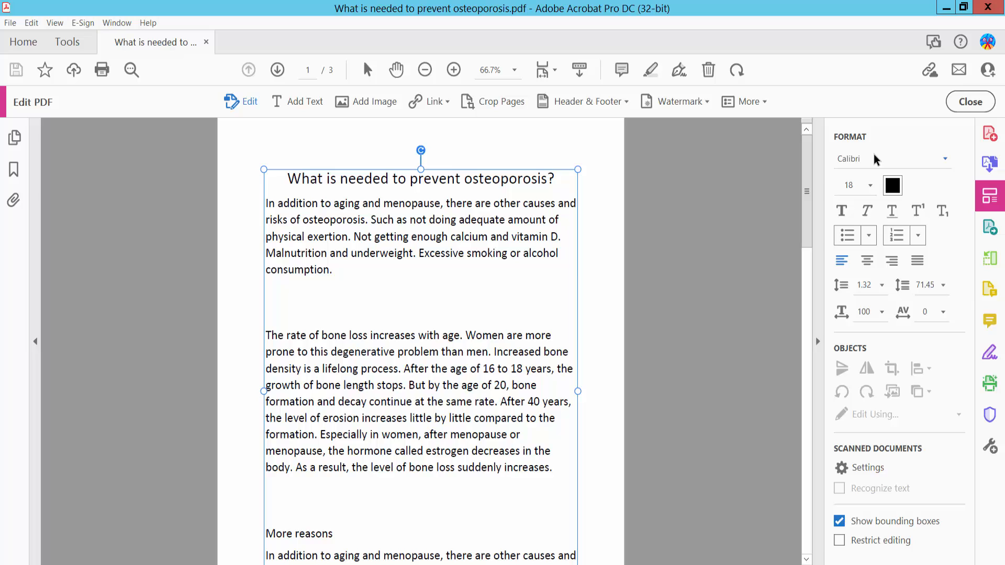
# Step: Exit editing and reach Document Properties > Security with the security method list shown
pyautogui.click(969, 102)
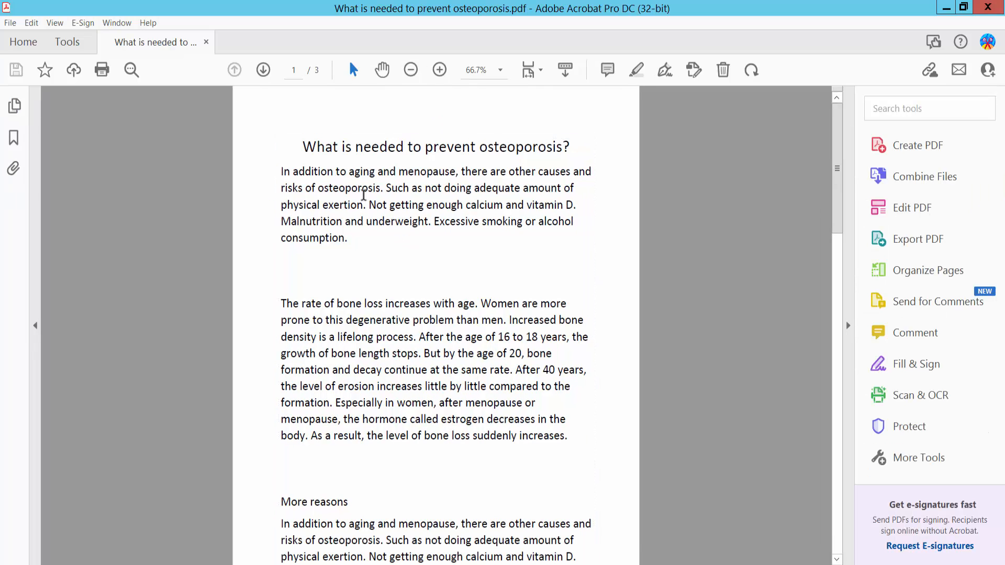
pyautogui.click(10, 22)
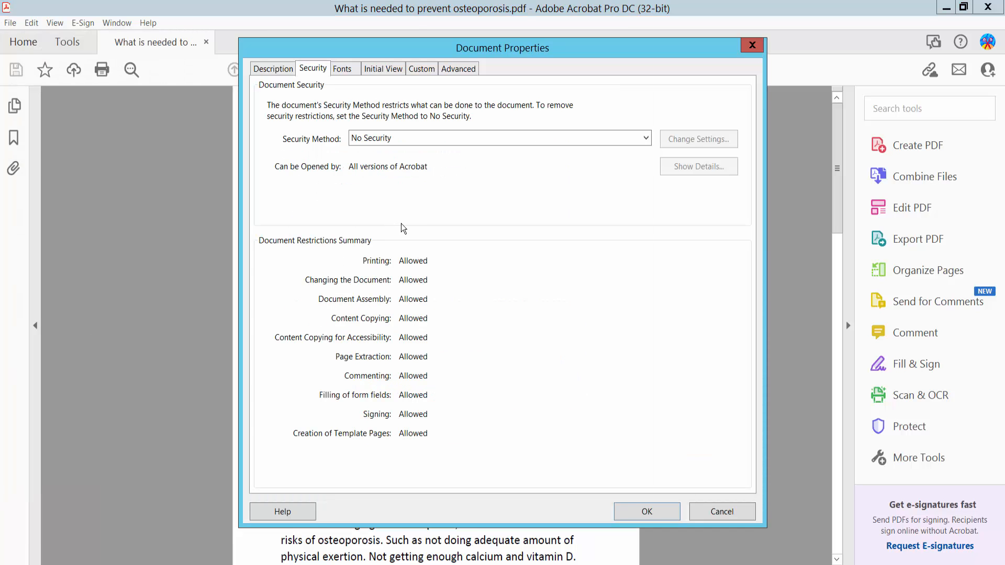
pyautogui.click(645, 138)
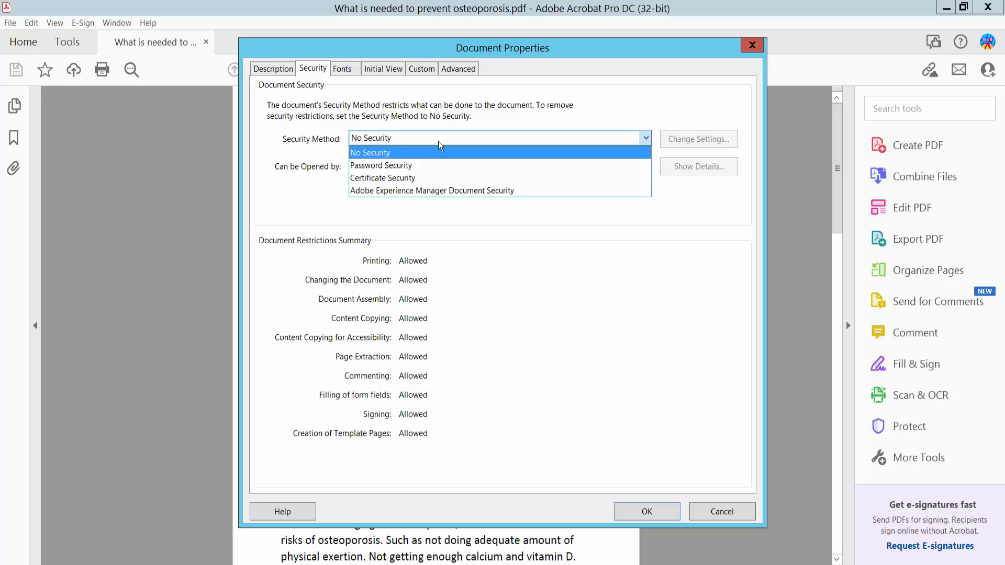
pyautogui.moveTo(398, 166)
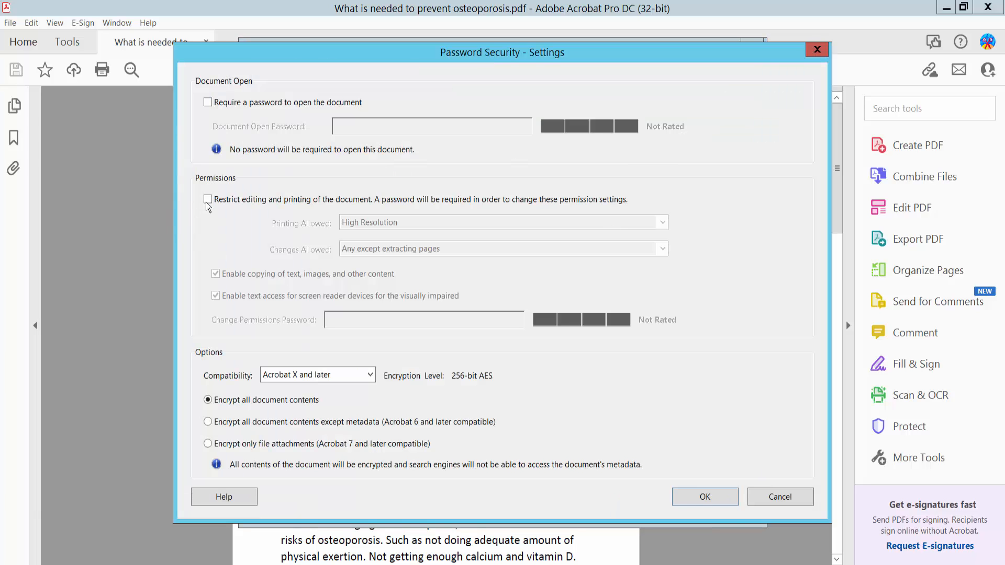
# Step: Restrict editing and printing: low-resolution printing, commenting/form filling/signing allowed, copying enabled
pyautogui.click(207, 199)
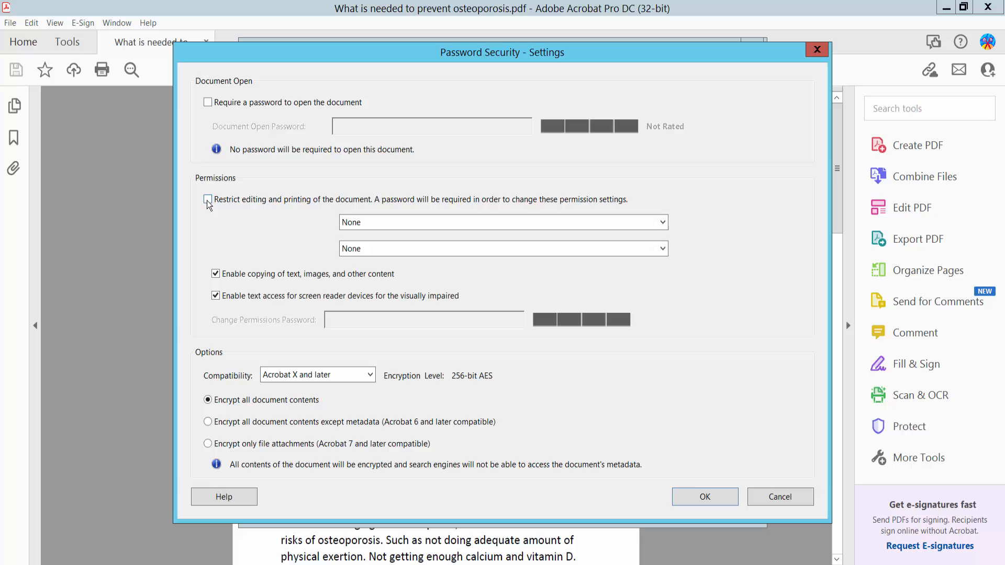
pyautogui.click(207, 199)
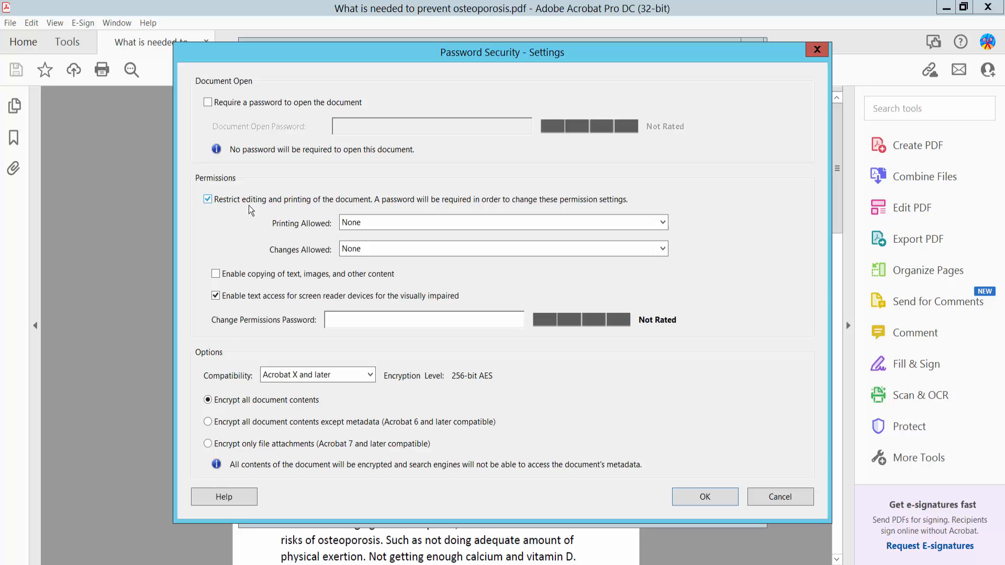
pyautogui.moveTo(359, 210)
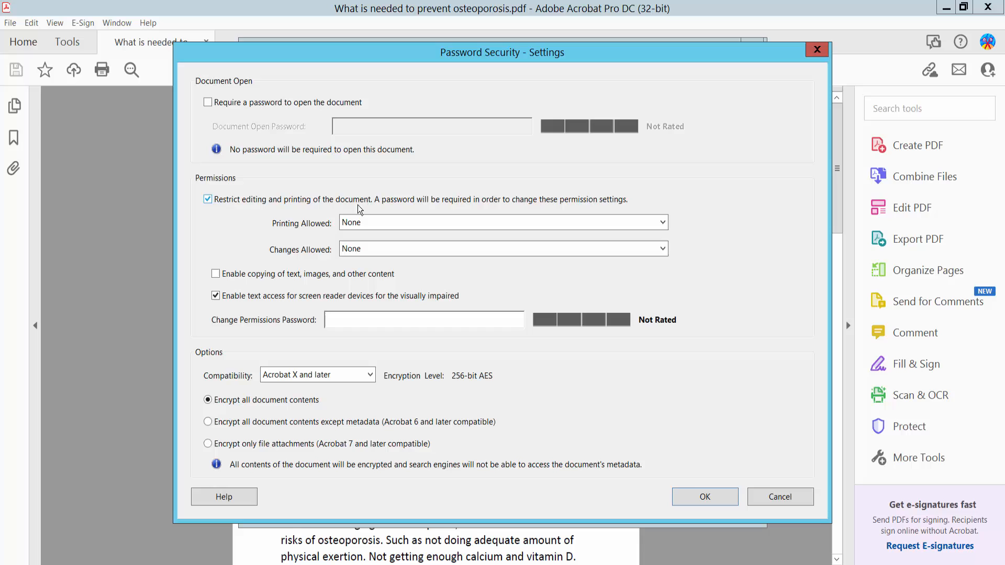
pyautogui.click(502, 221)
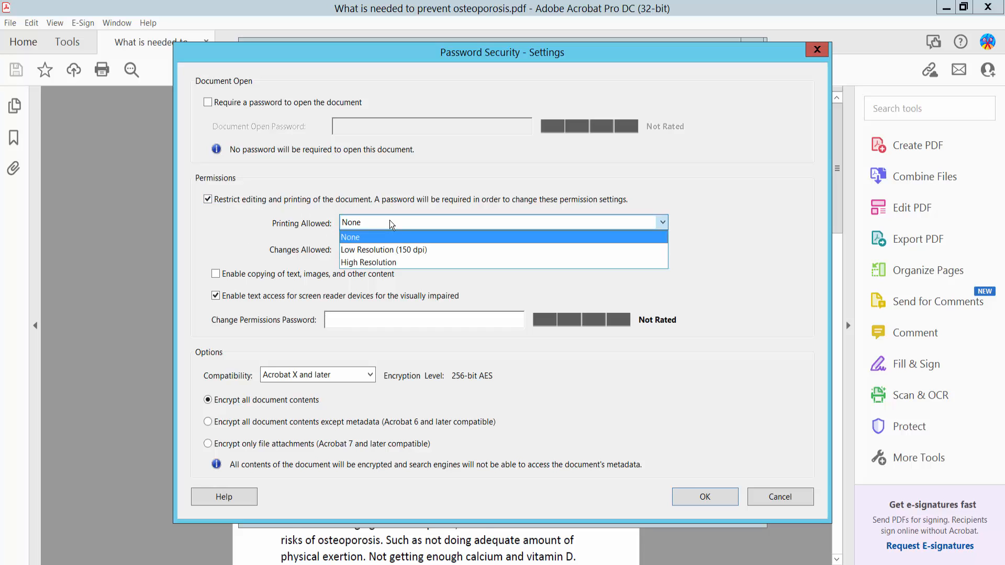
pyautogui.moveTo(379, 262)
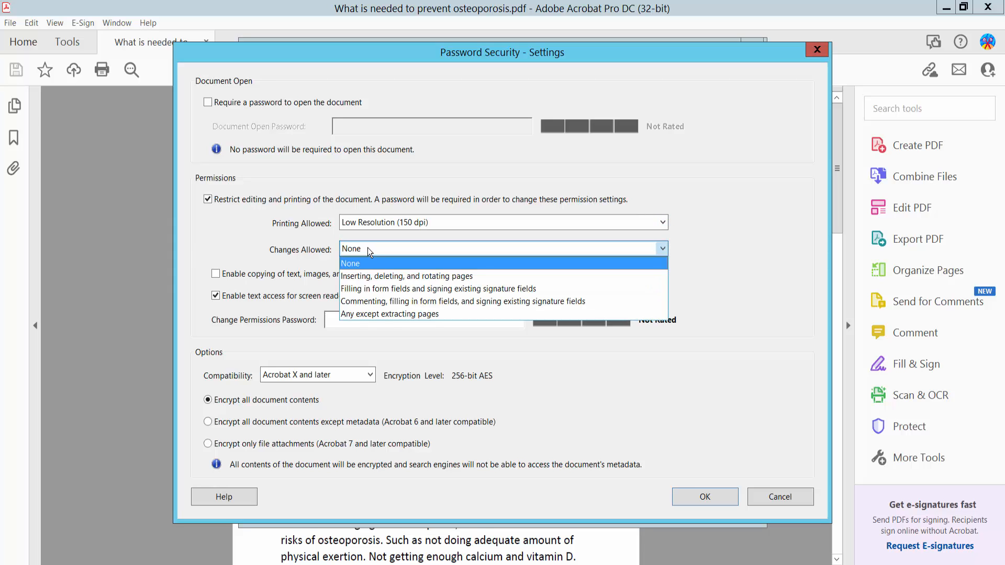
pyautogui.moveTo(384, 289)
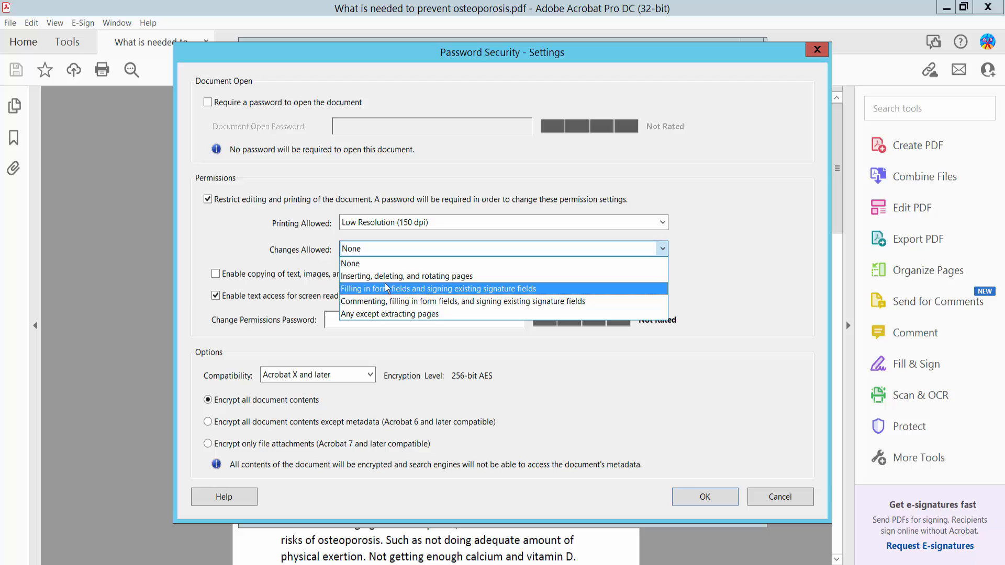
pyautogui.moveTo(401, 302)
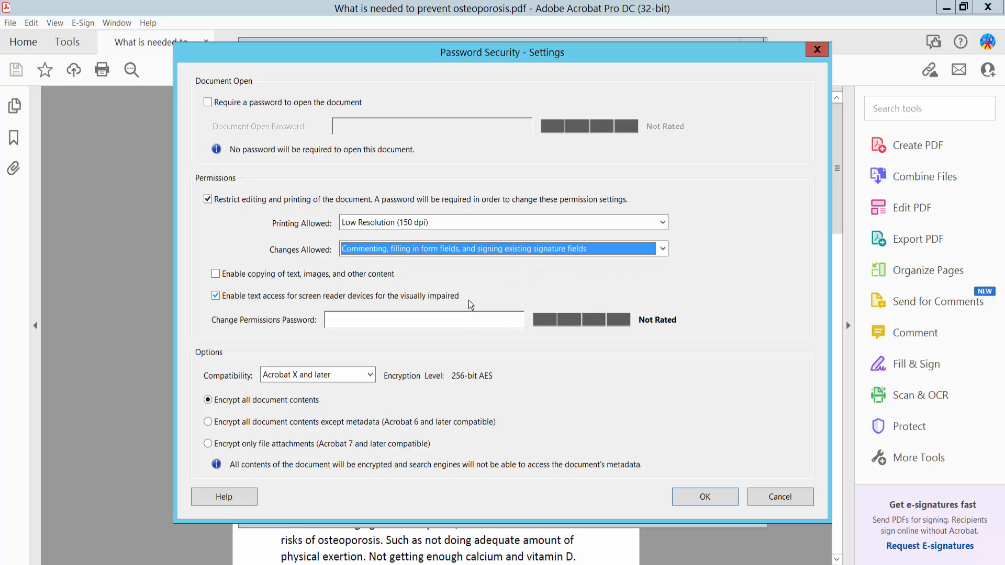
pyautogui.click(216, 273)
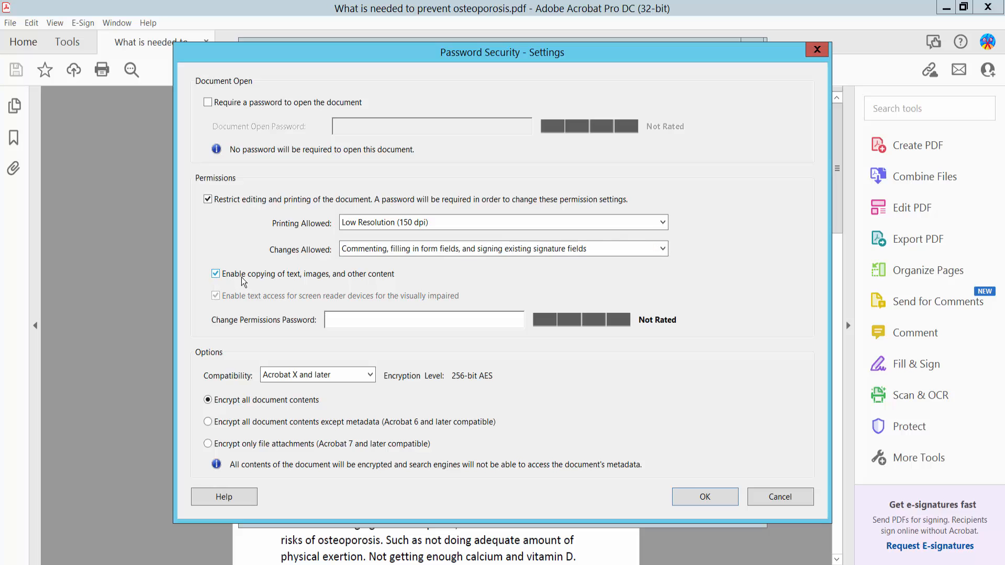
pyautogui.moveTo(258, 285)
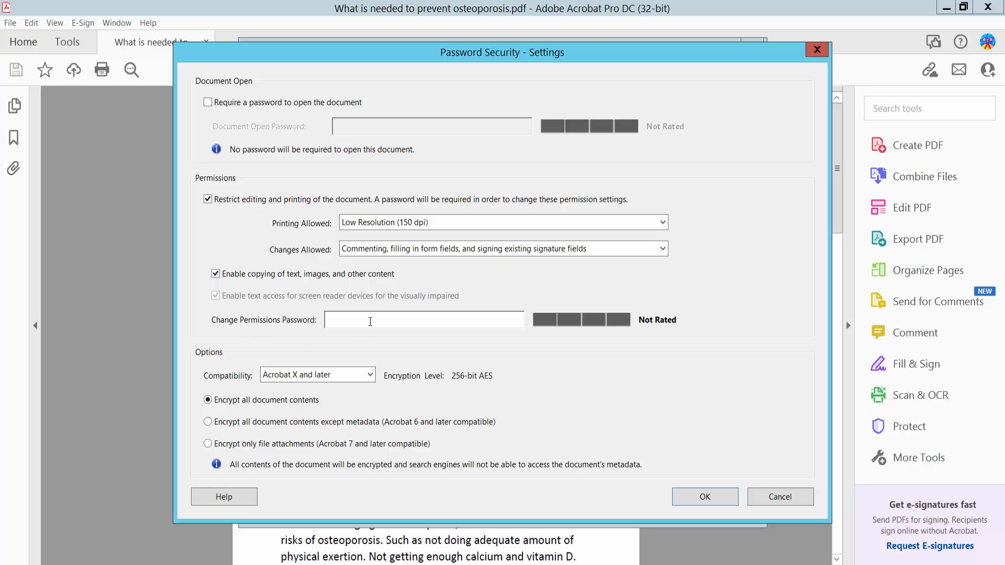
# Step: Enter the Change Permissions Password and apply the permission settings
pyautogui.write('****')
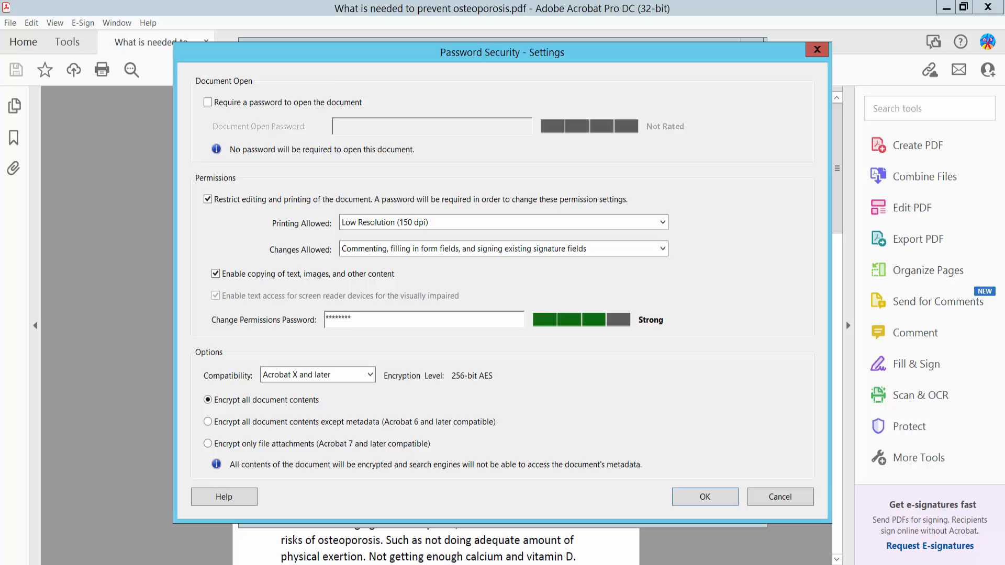
pyautogui.write('*')
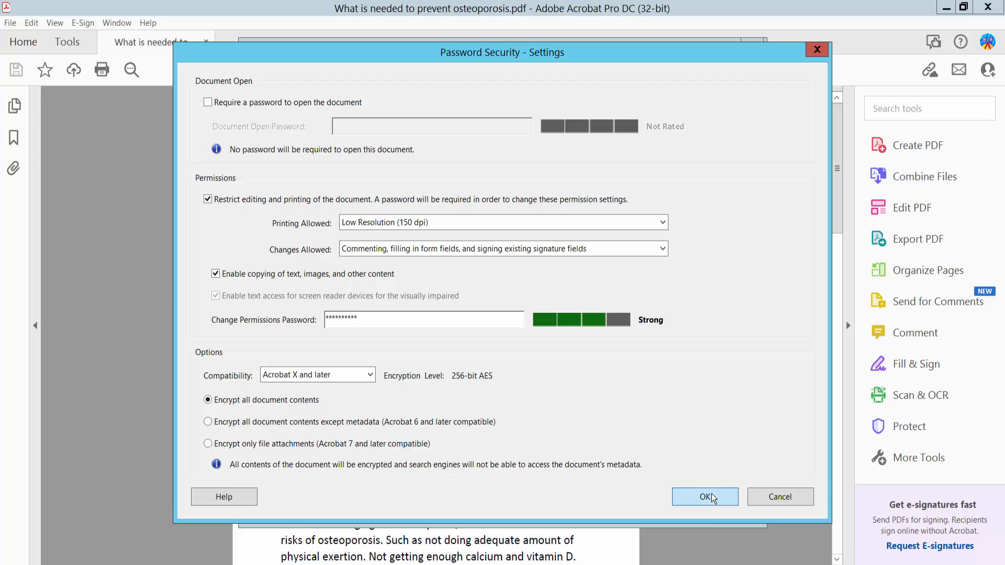
pyautogui.click(704, 496)
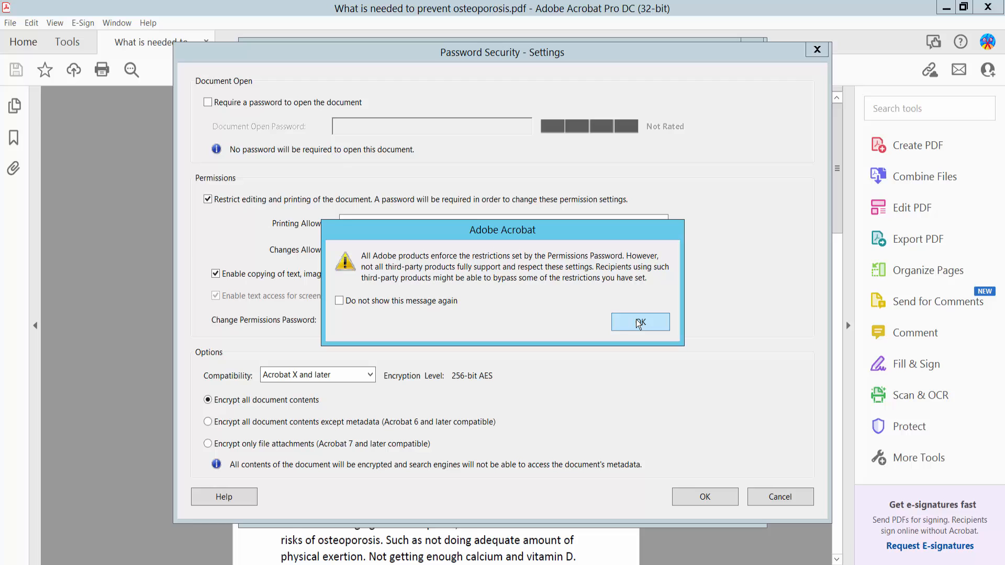
# Step: Acknowledge the third-party warning, retype the permissions password and confirm it
pyautogui.click(639, 322)
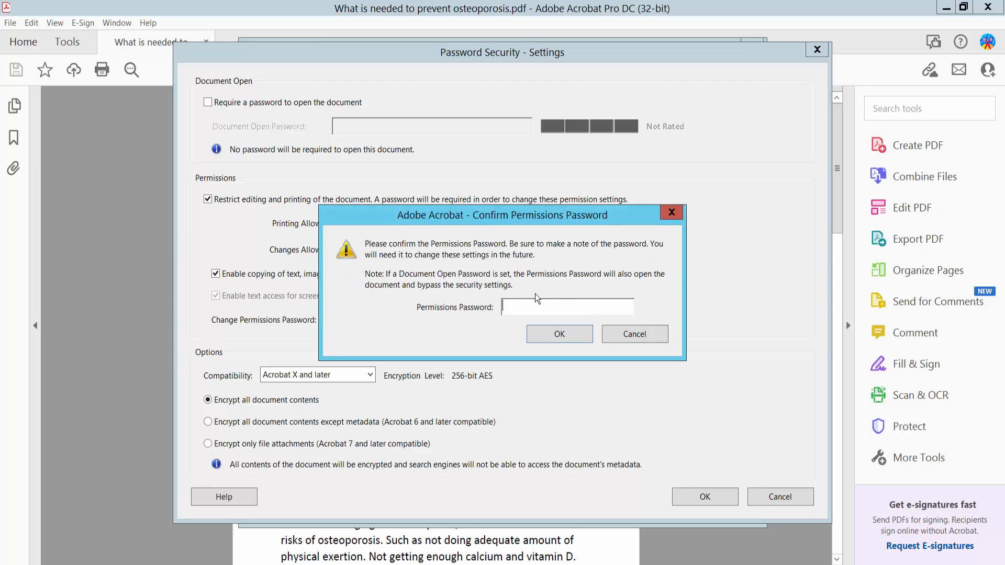
pyautogui.write('****')
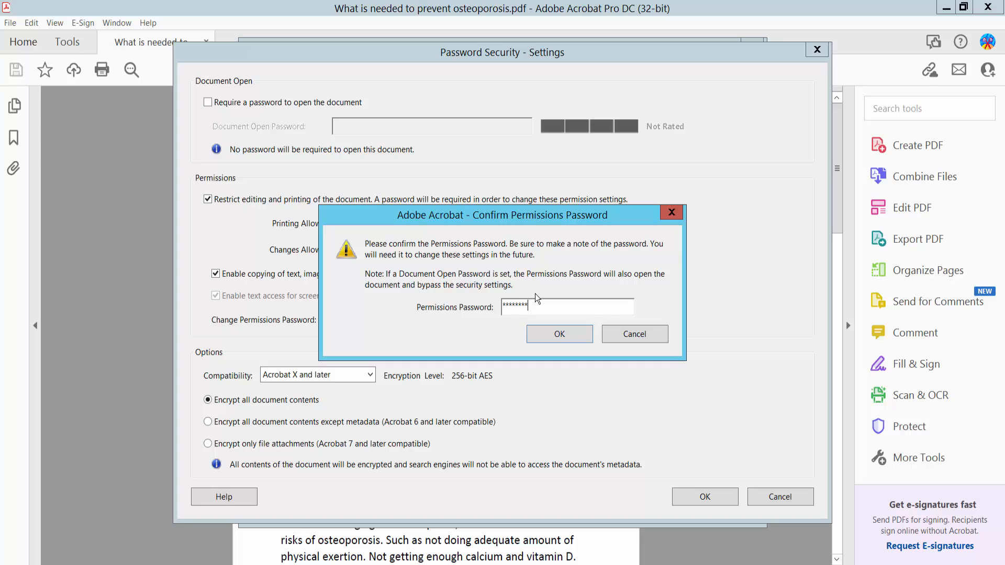
pyautogui.write('**')
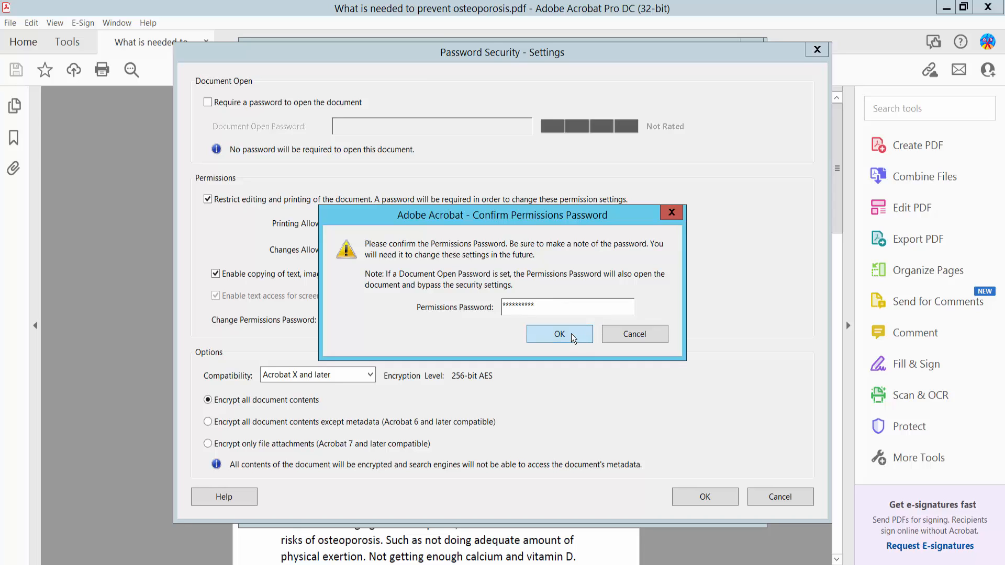
pyautogui.click(559, 334)
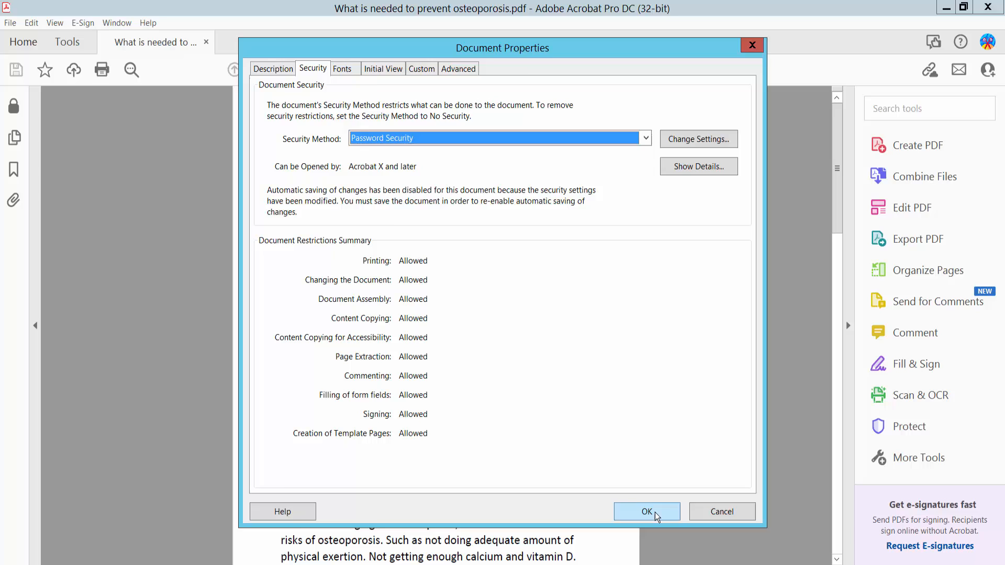
# Step: Apply the security settings, then reopen the osteoporosis PDF, now marked as secured
pyautogui.click(645, 511)
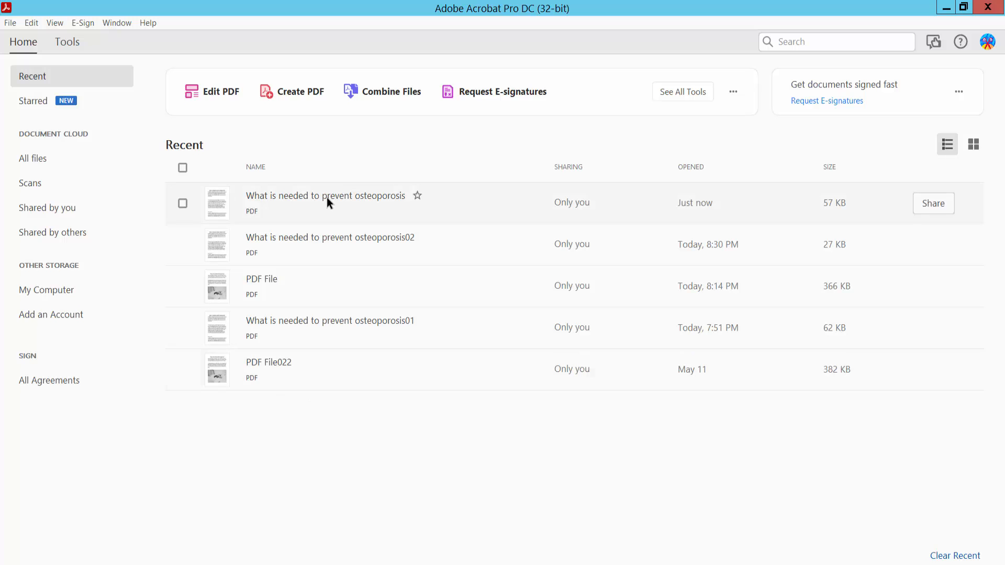
pyautogui.doubleClick(325, 195)
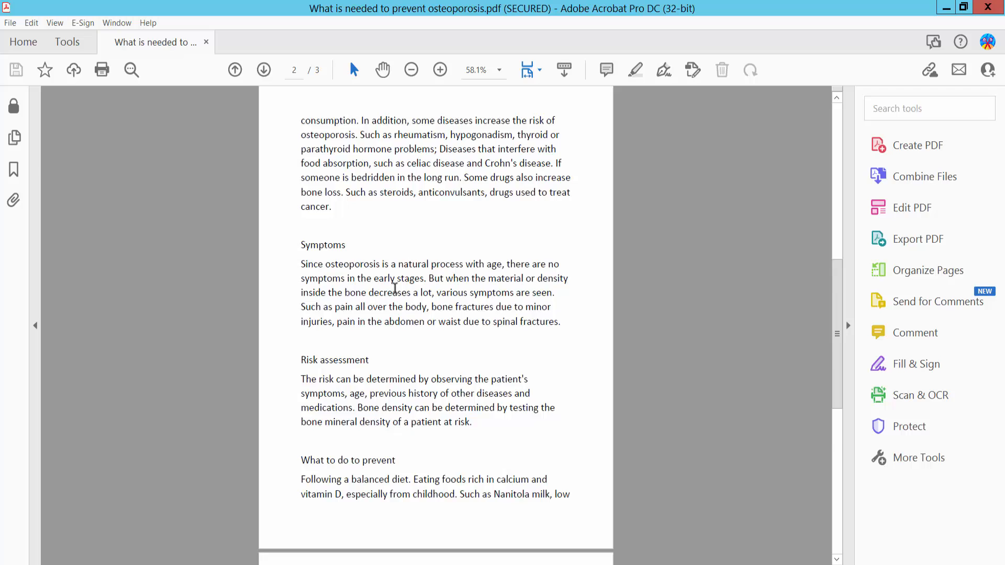
pyautogui.click(234, 69)
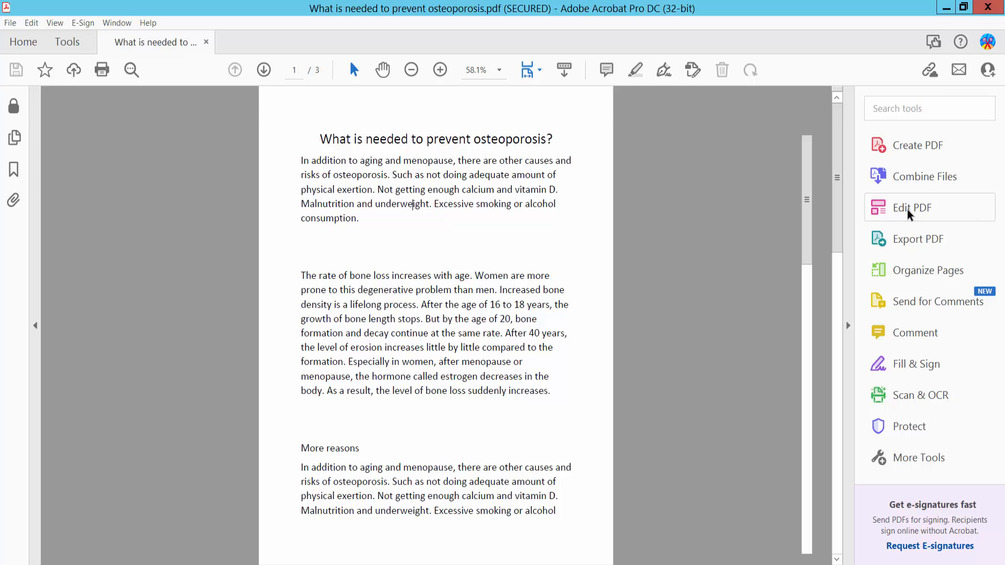
# Step: Attempt Edit PDF without the password and dismiss the incorrect-password and not-permitted notices
pyautogui.click(912, 207)
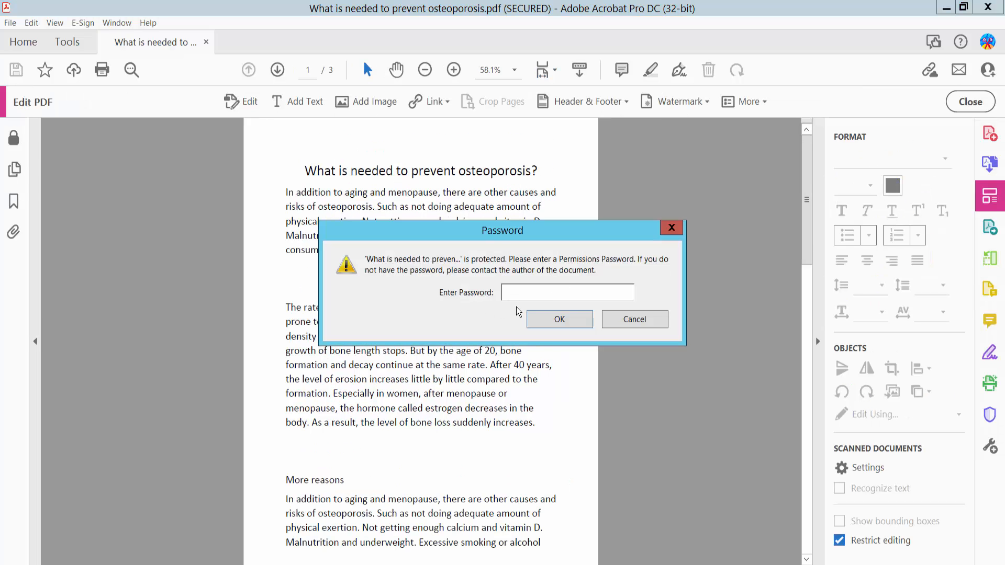
pyautogui.click(559, 319)
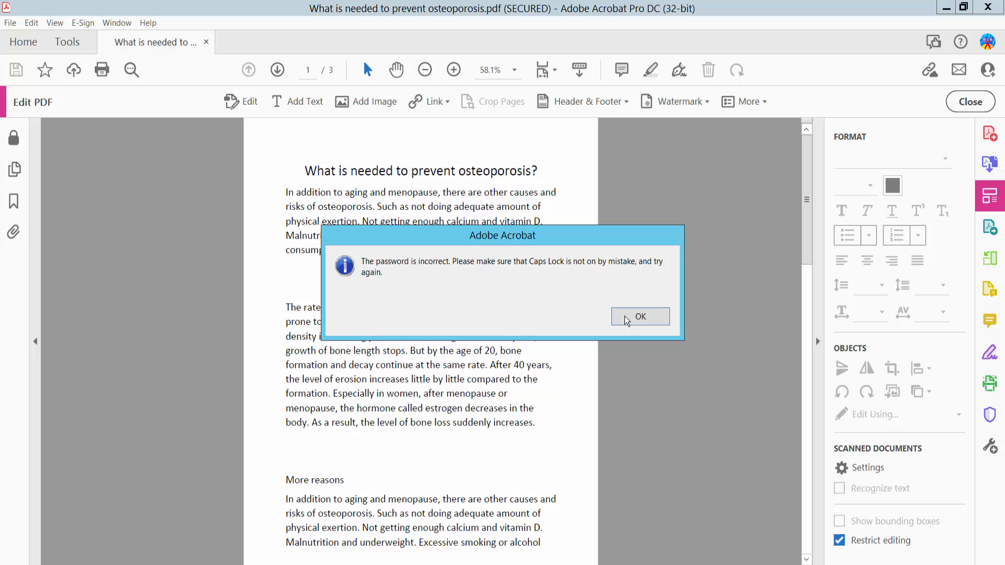
pyautogui.click(638, 316)
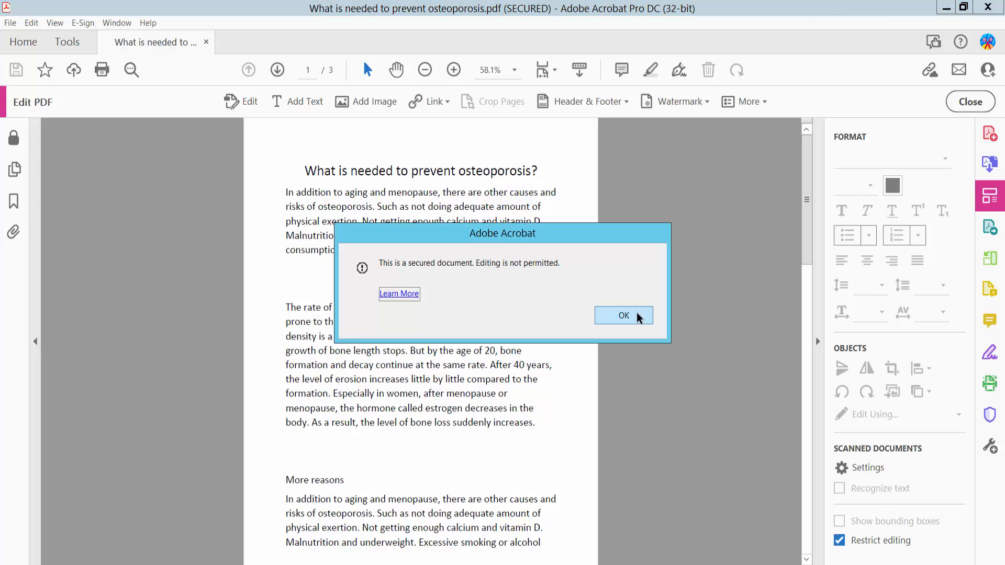
pyautogui.click(621, 315)
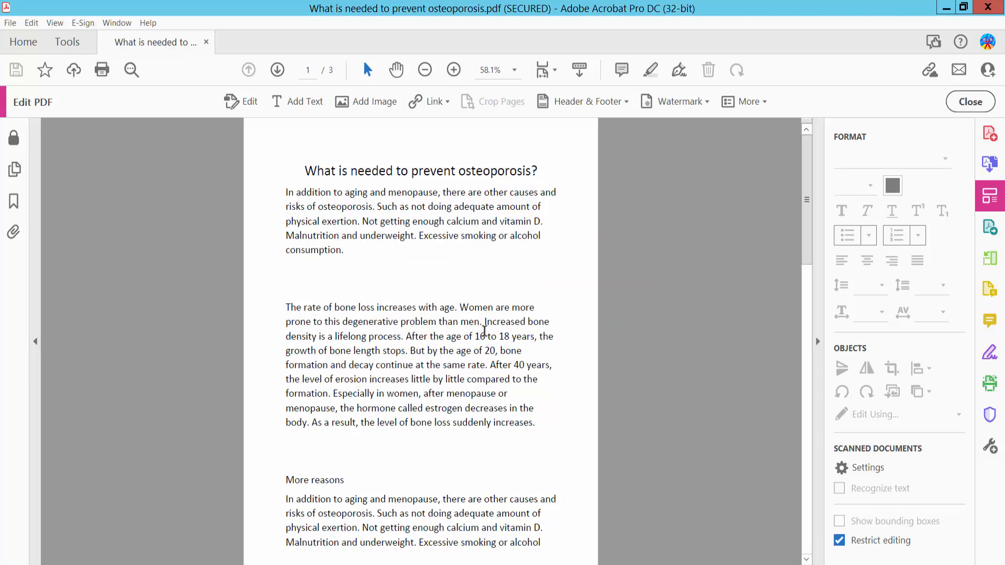